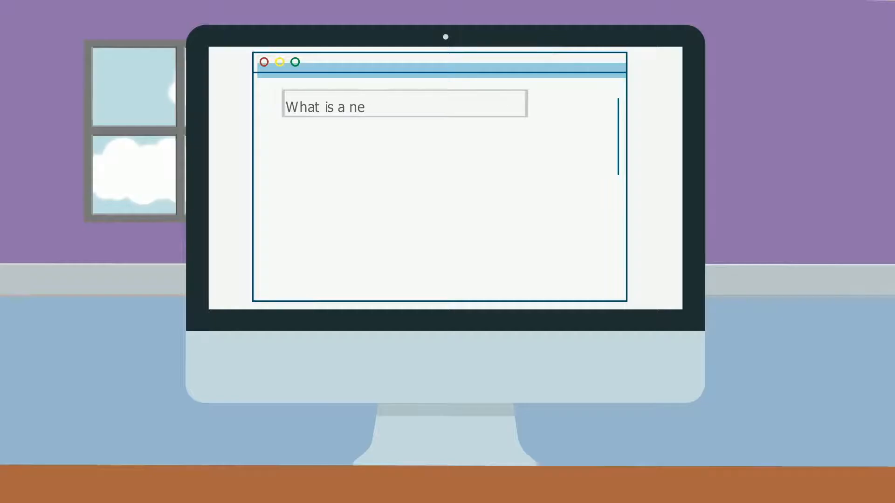
text(twork switch?)
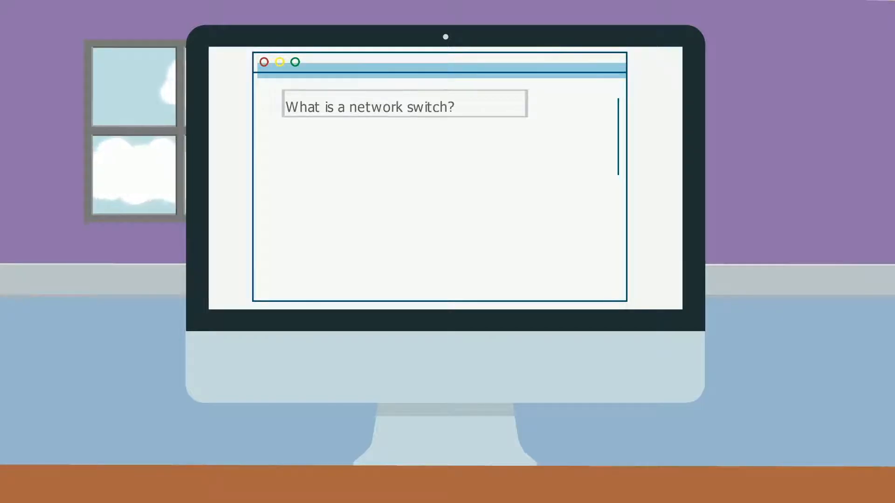